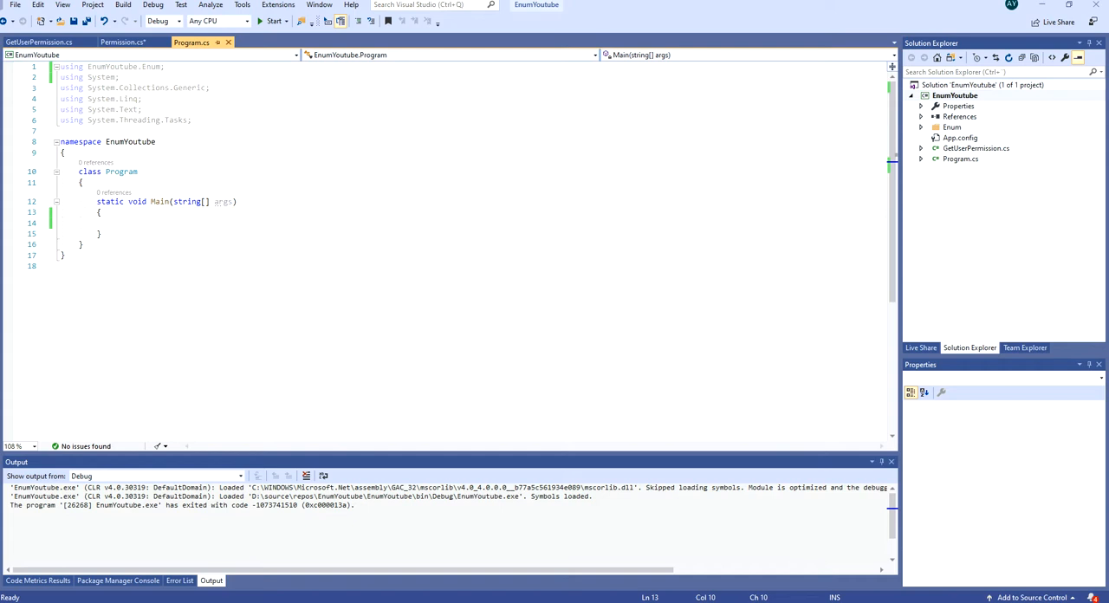
{"action": "mouse_move", "coordinate": [479, 357]}
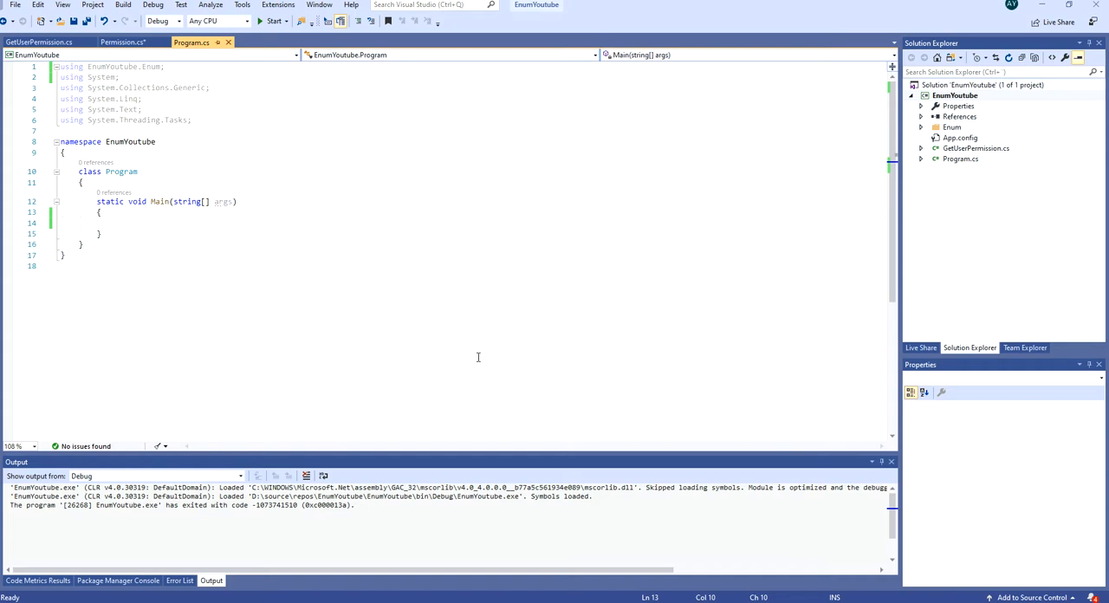
Review the Permission enum members None=0, READ=1, WRITE=2, DELETE=3, MODIFY=4.
{"action": "left_click", "coordinate": [121, 41]}
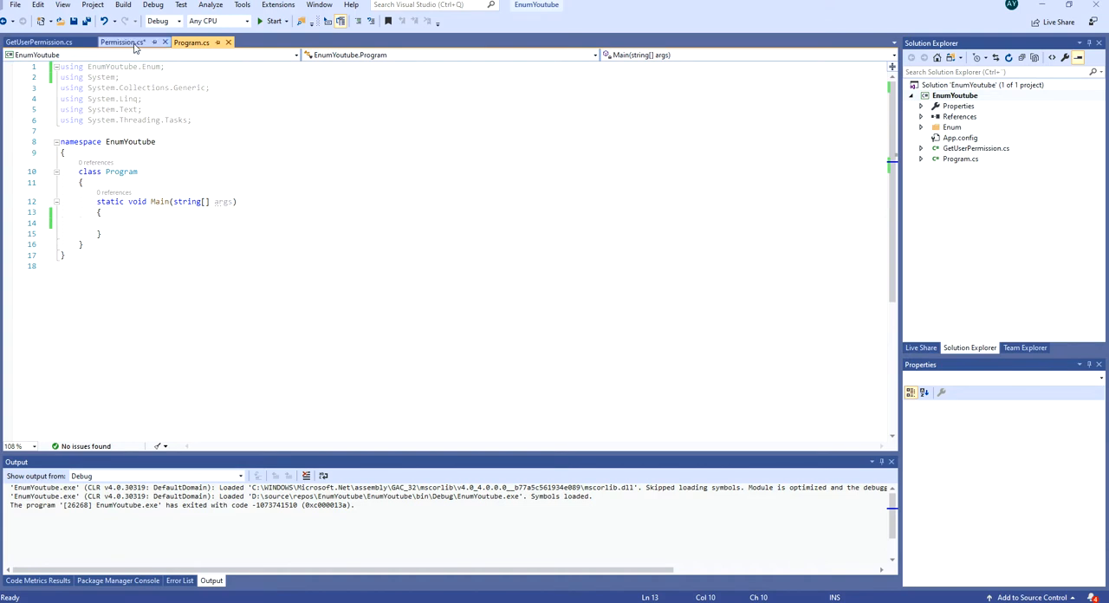
{"action": "left_click", "coordinate": [121, 41]}
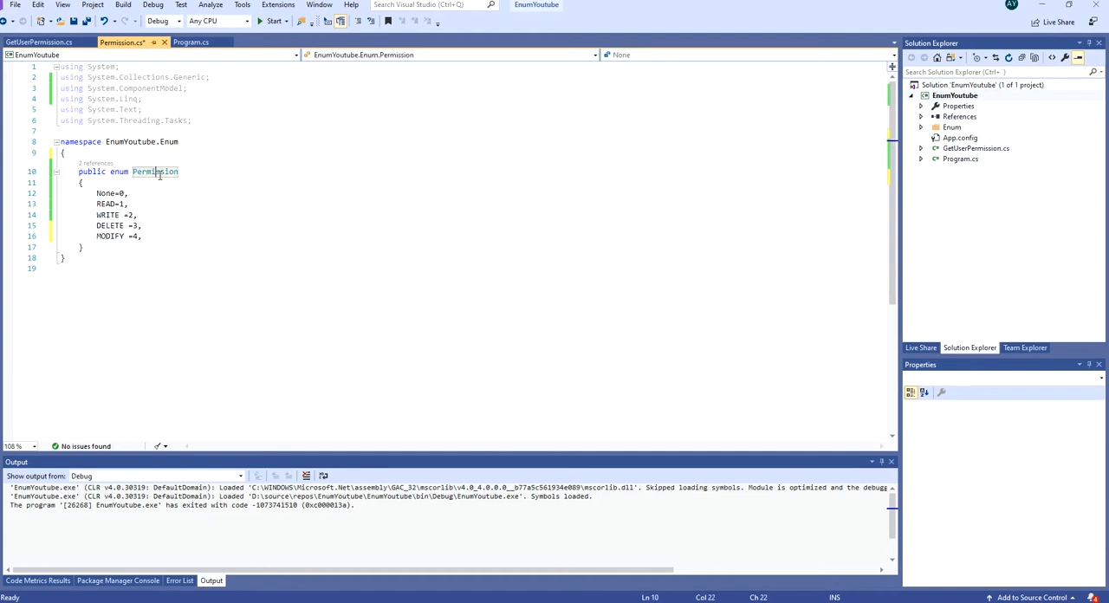
{"action": "mouse_move", "coordinate": [184, 175]}
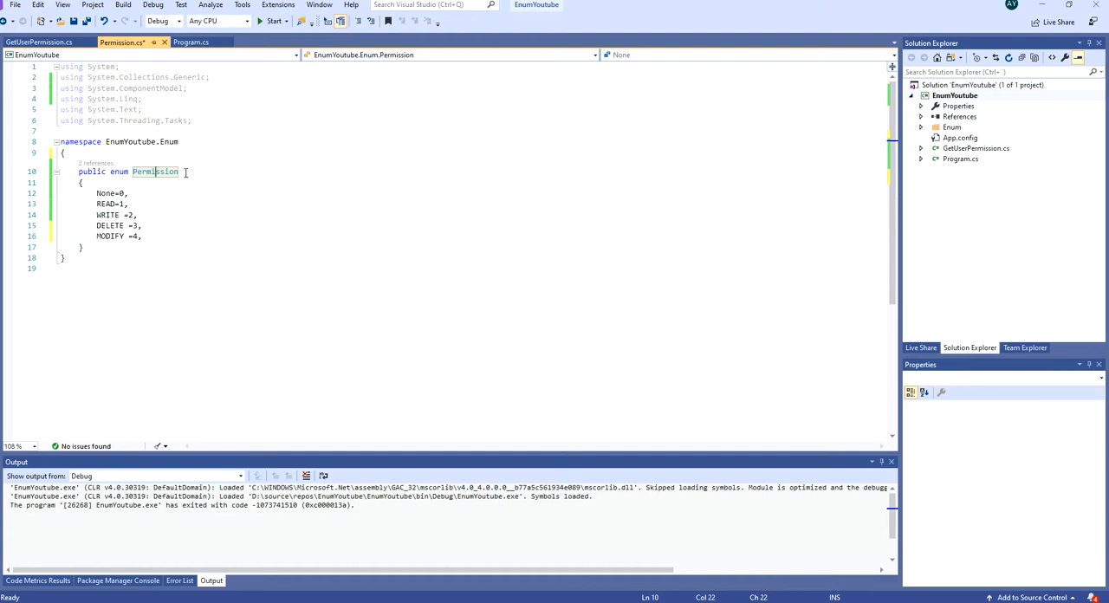
{"action": "left_click", "coordinate": [104, 192]}
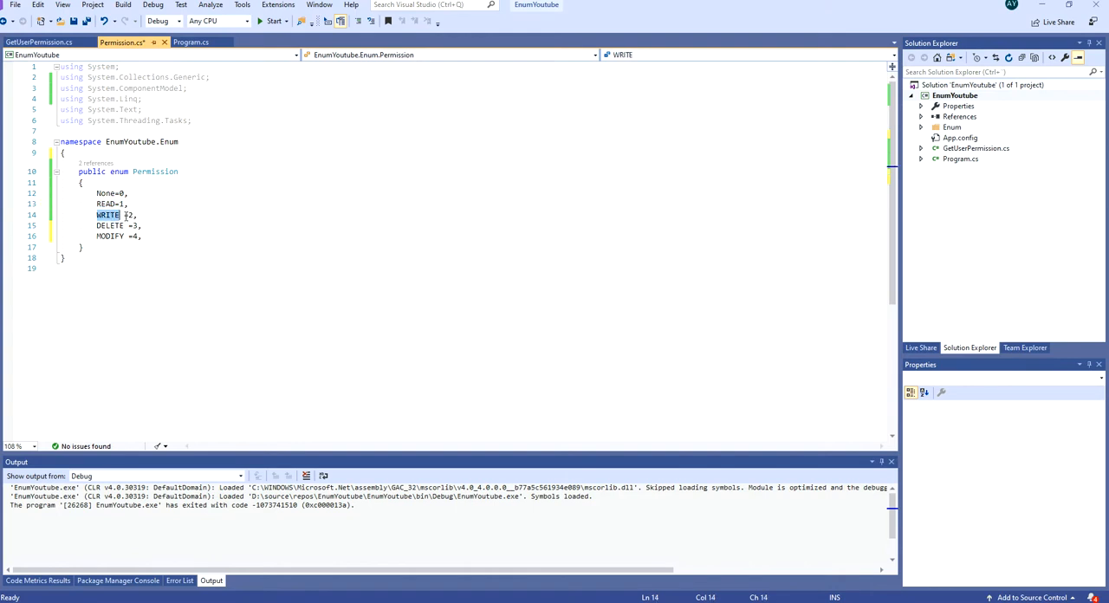
{"action": "left_click", "coordinate": [136, 225]}
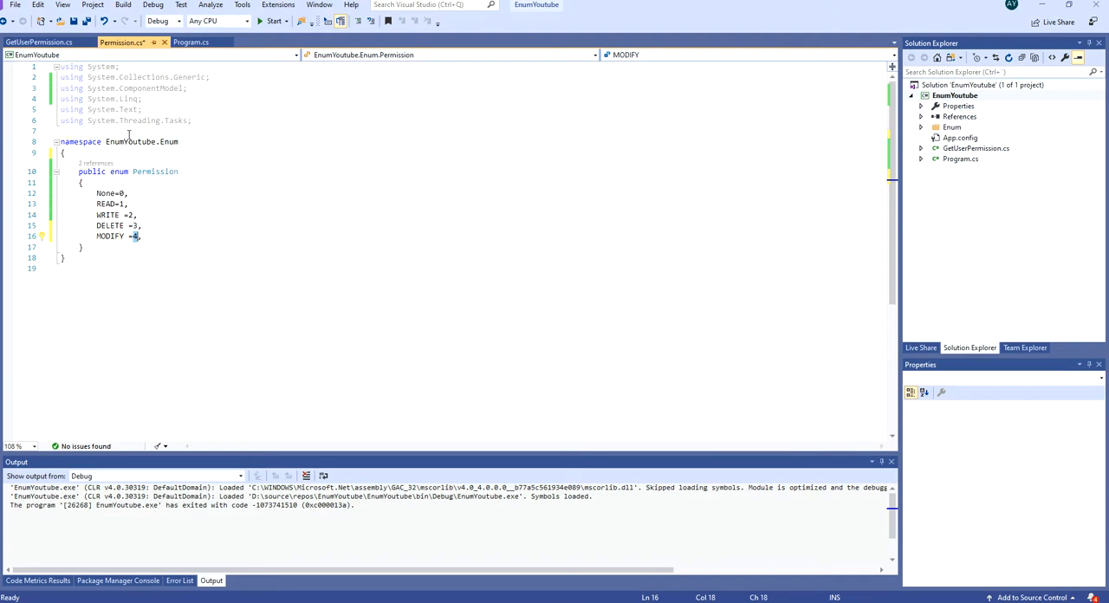
In Main, declare 'Permission perm = Permission.MODIFY | Permission.DELETE;'.
{"action": "left_click", "coordinate": [191, 42]}
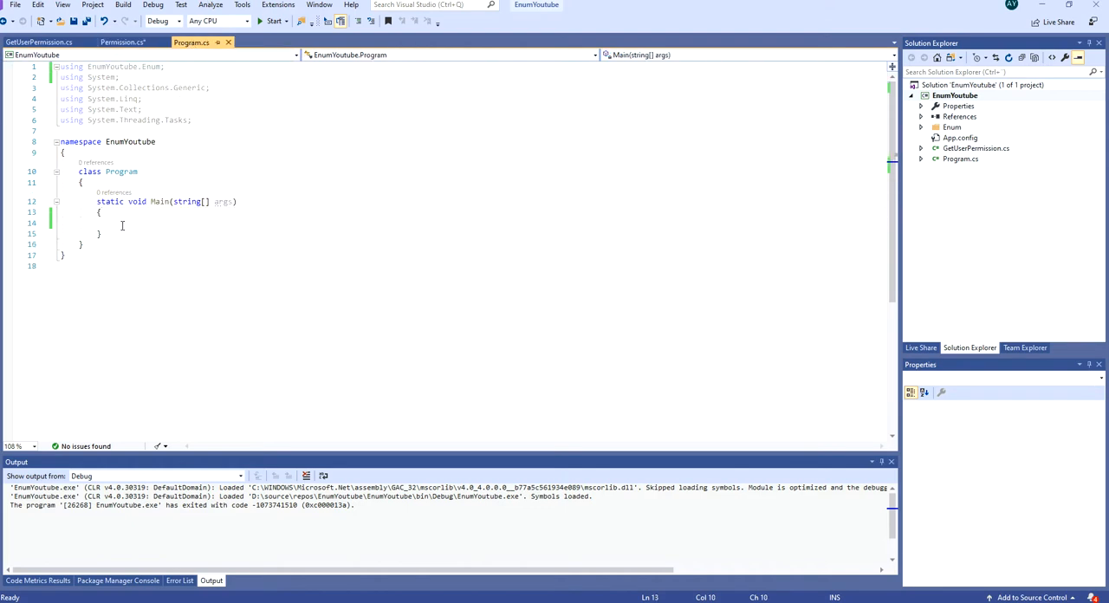
{"action": "type", "text": "cw"}
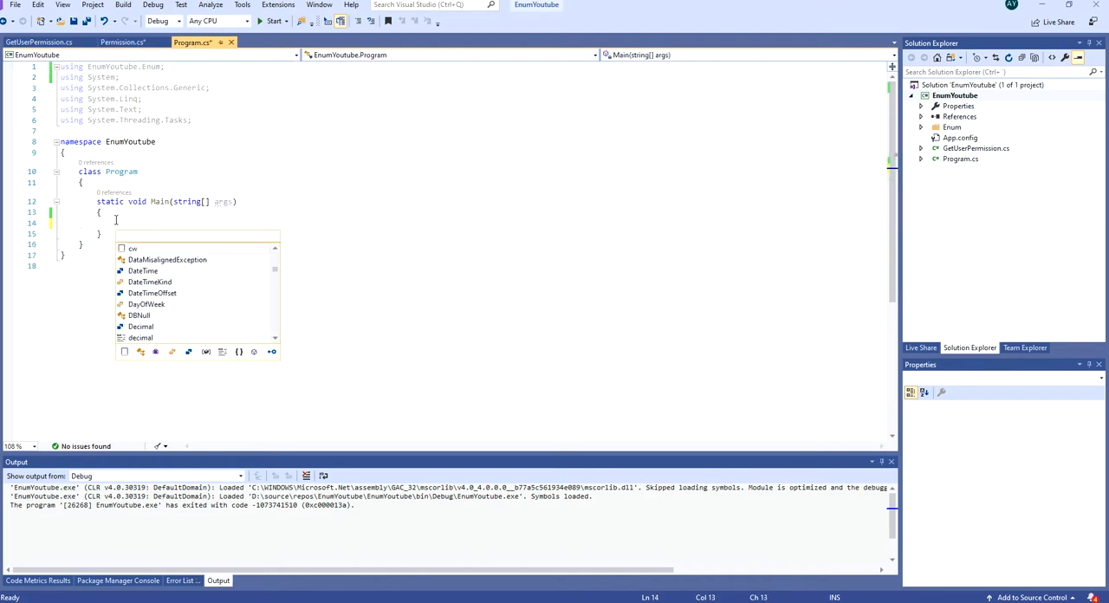
{"action": "type", "text": "Permission"}
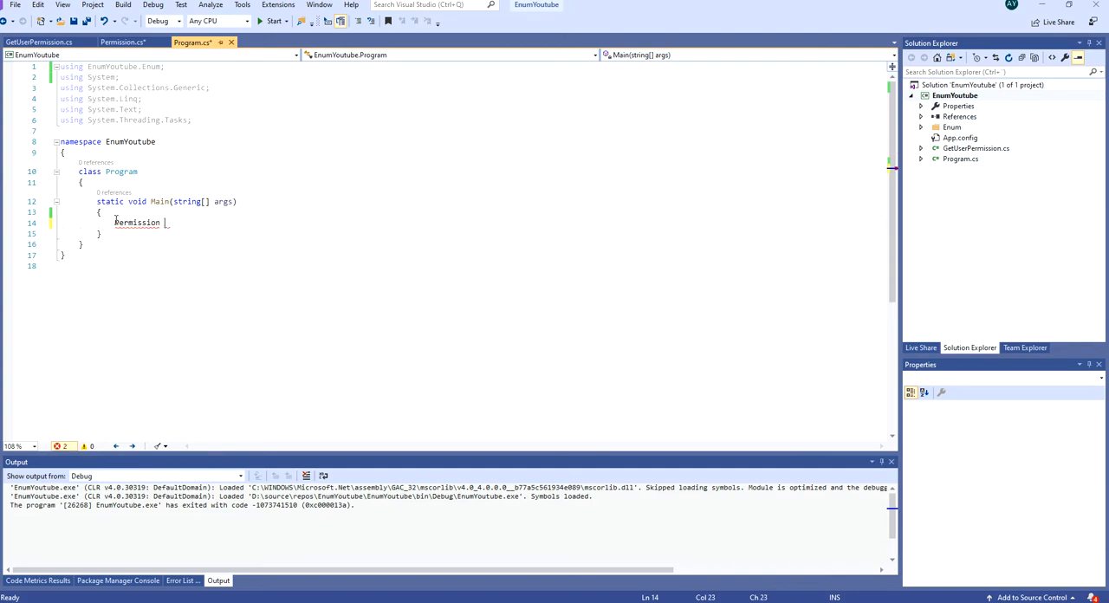
{"action": "type", "text": "= permiss"}
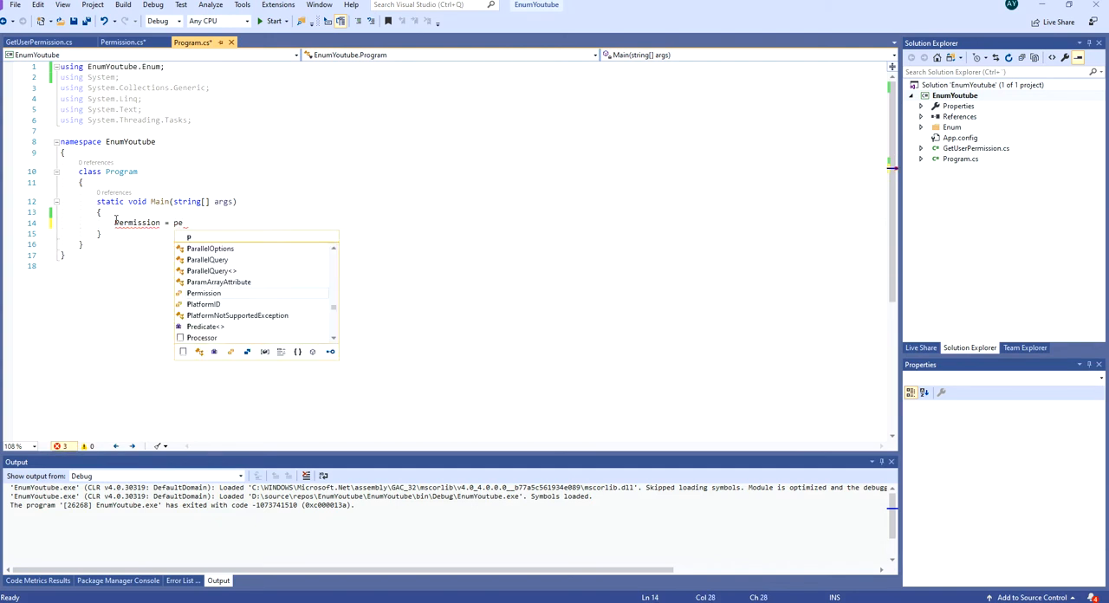
{"action": "type", "text": "Permission."}
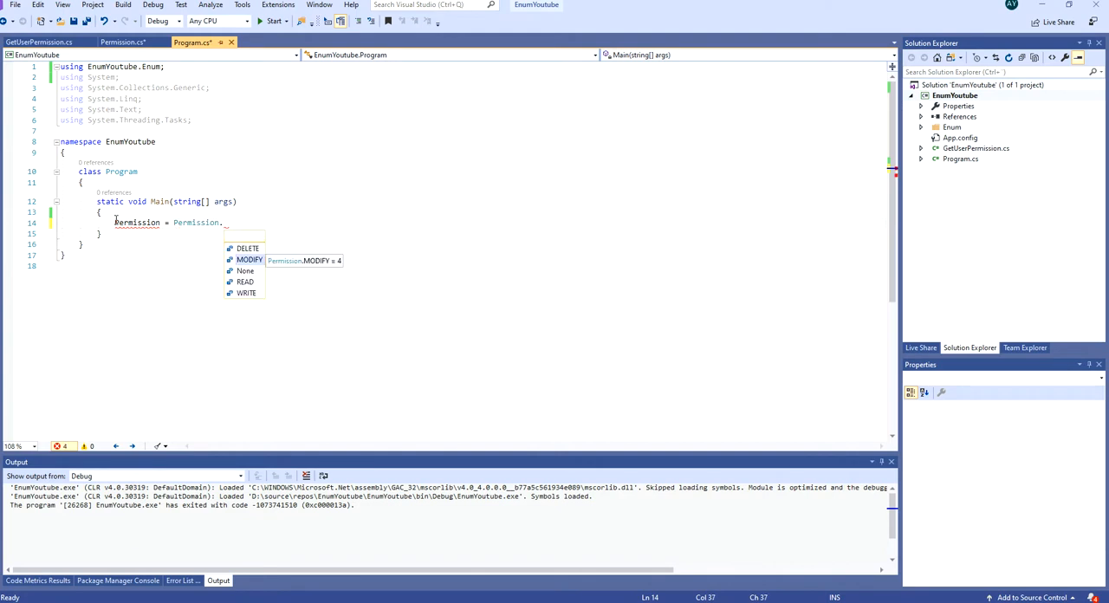
{"action": "type", "text": "MODIFY && Permission.DELETE;"}
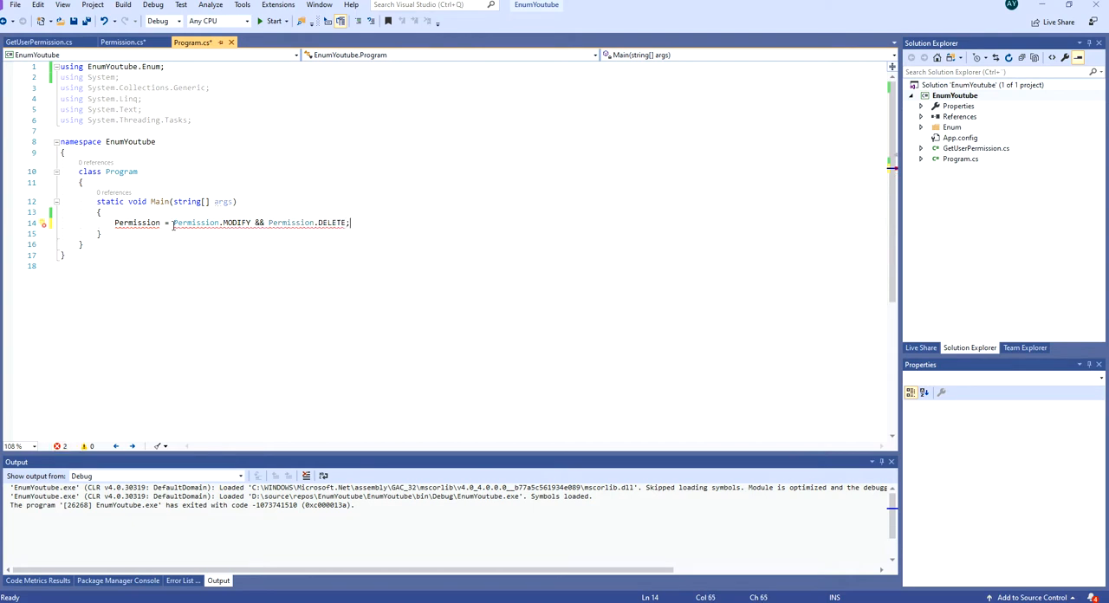
{"action": "type", "text": "perm"}
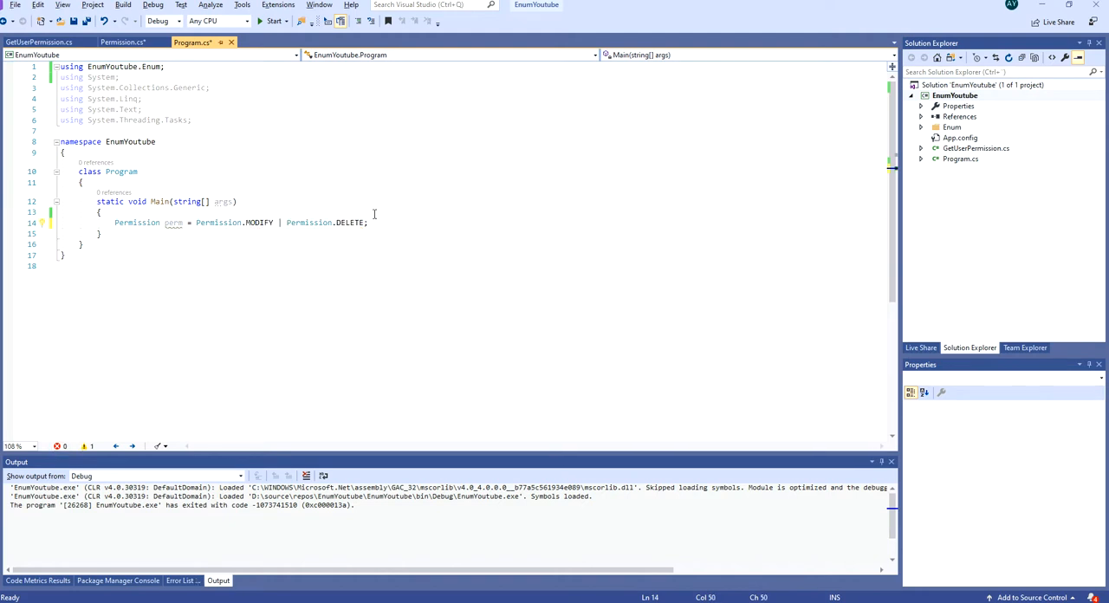
{"action": "double_click", "coordinate": [121, 170]}
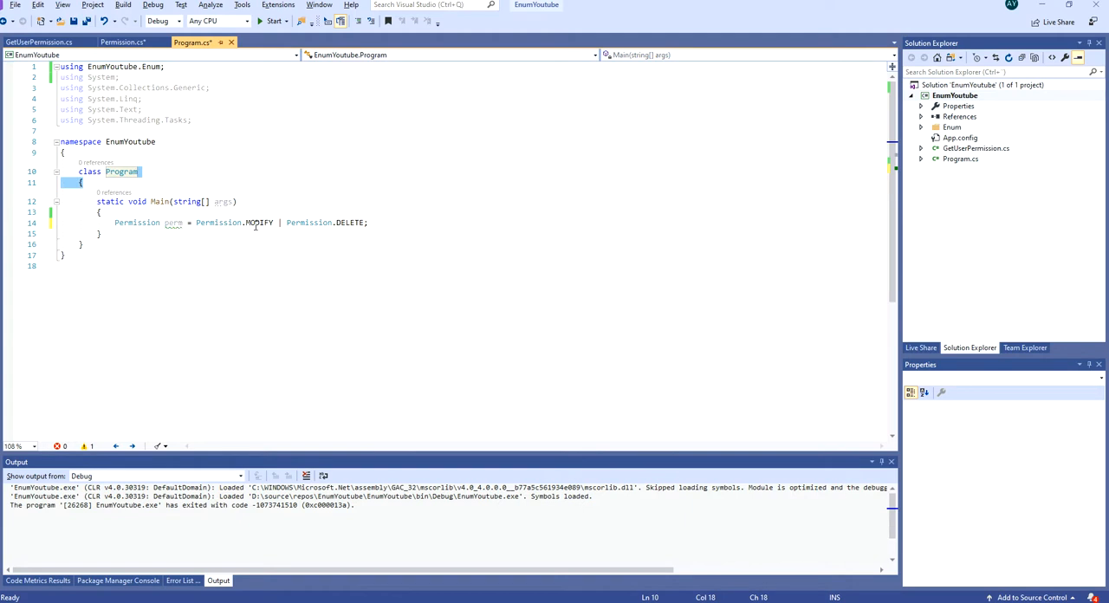
Breakpoint the perm assignment line, run the debugger to it, then stop debugging.
{"action": "double_click", "coordinate": [350, 222]}
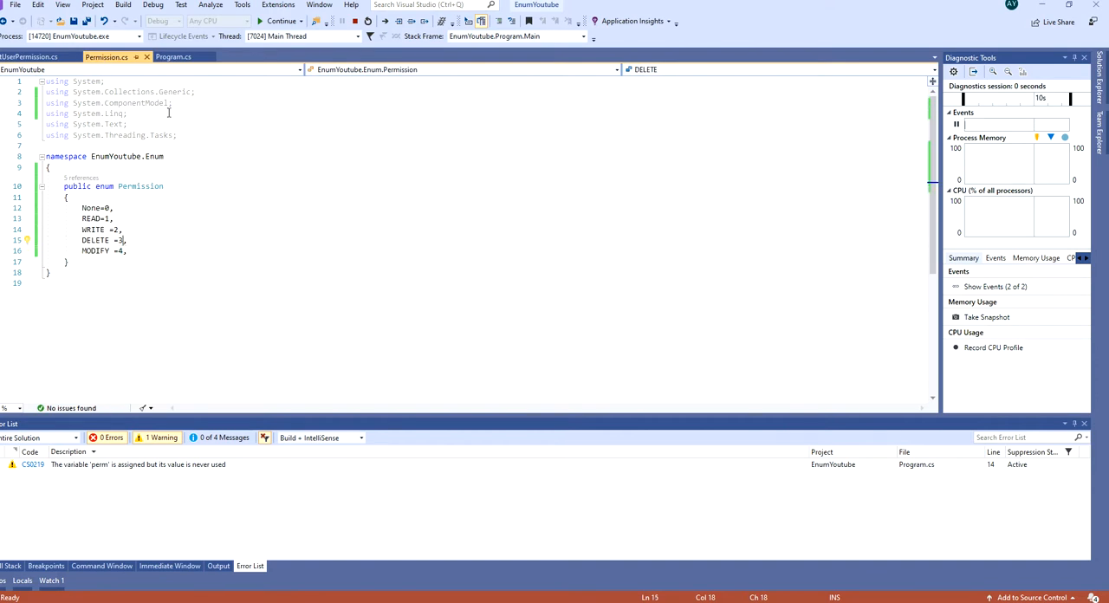
{"action": "left_click", "coordinate": [174, 55]}
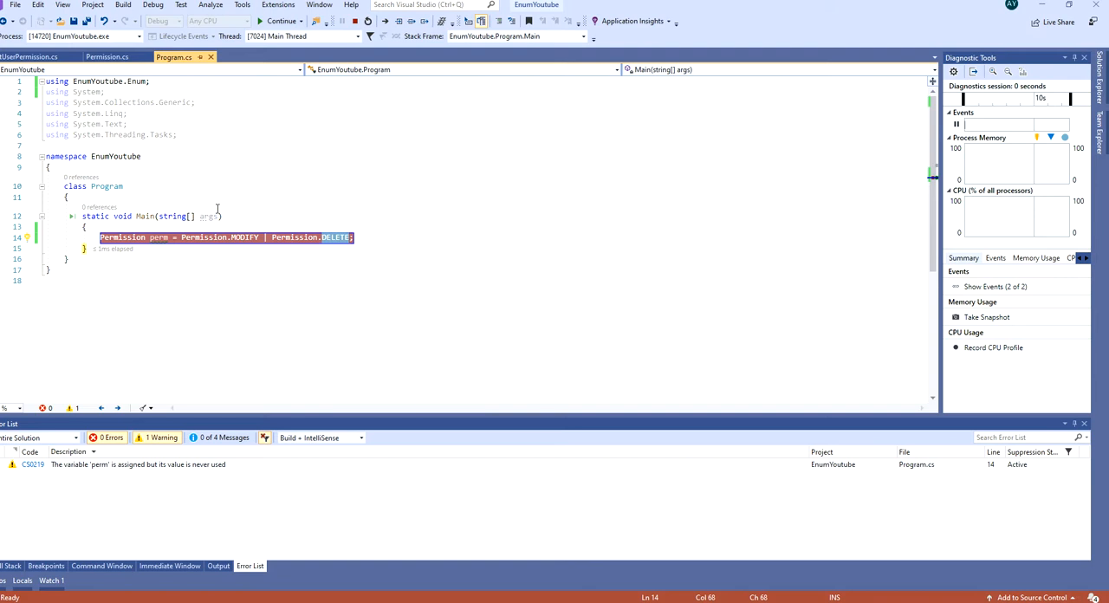
{"action": "mouse_move", "coordinate": [201, 187]}
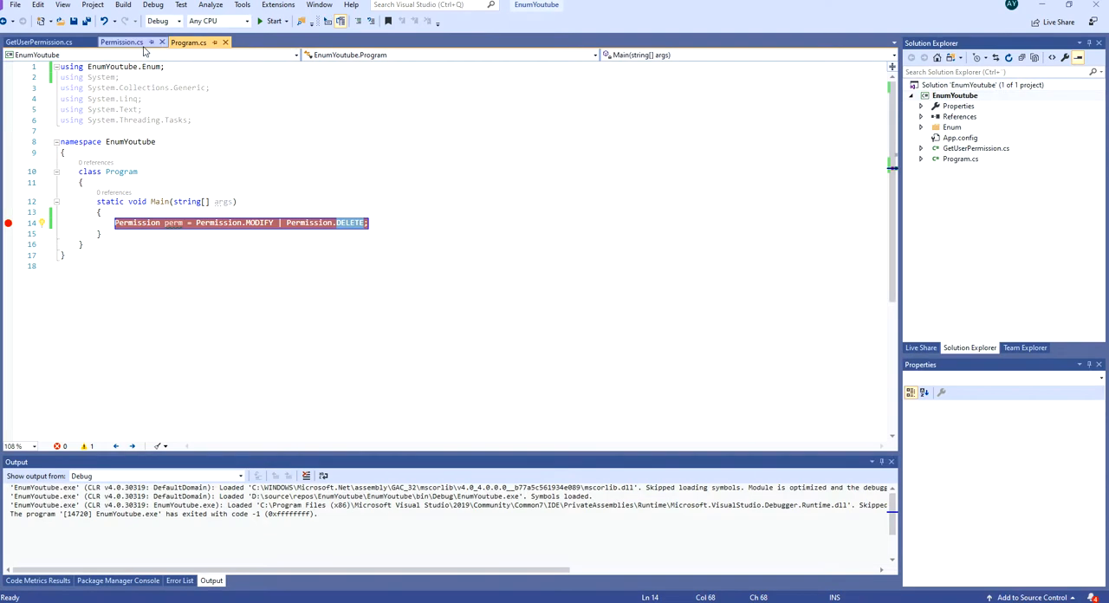
Add the [Flags] attribute above the Permission enum and return to Program.cs.
{"action": "left_click", "coordinate": [121, 42]}
{"action": "type", "text": "["}
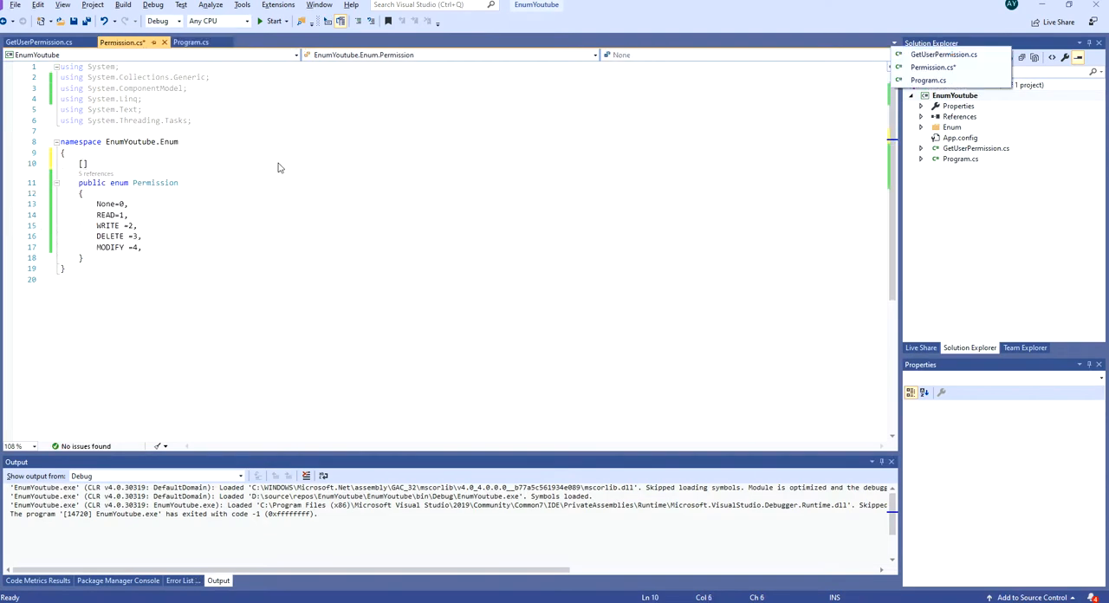
{"action": "type", "text": "Flags"}
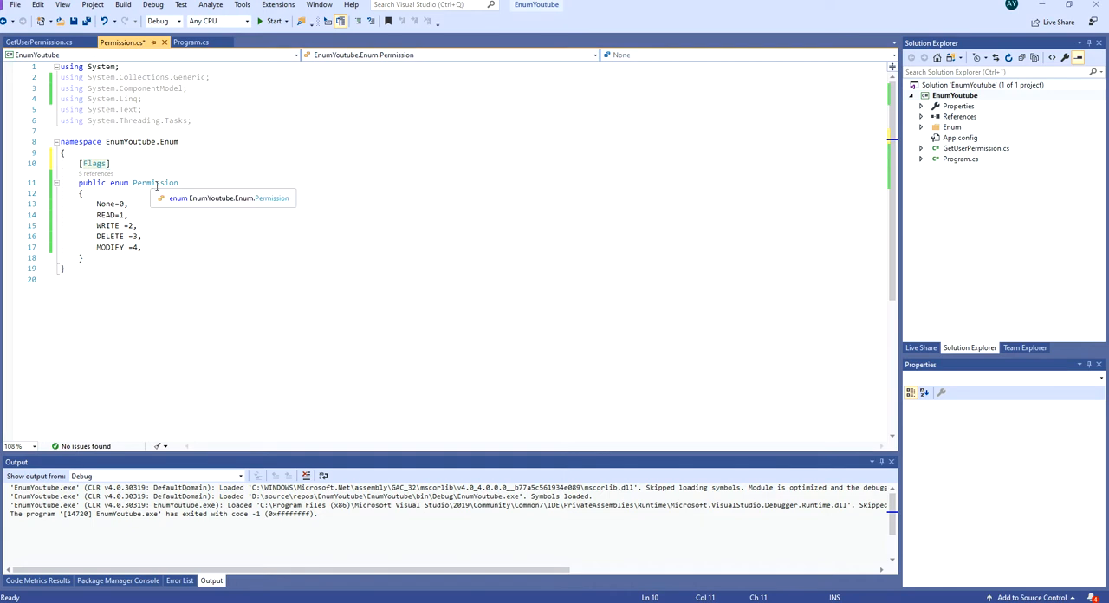
{"action": "mouse_move", "coordinate": [201, 166]}
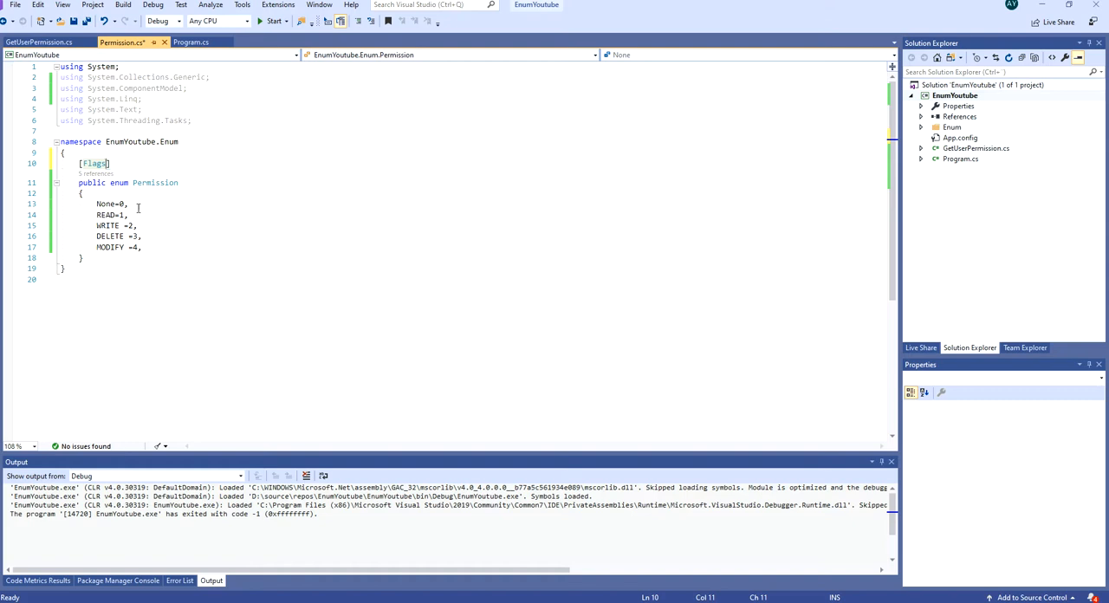
{"action": "left_click", "coordinate": [191, 42]}
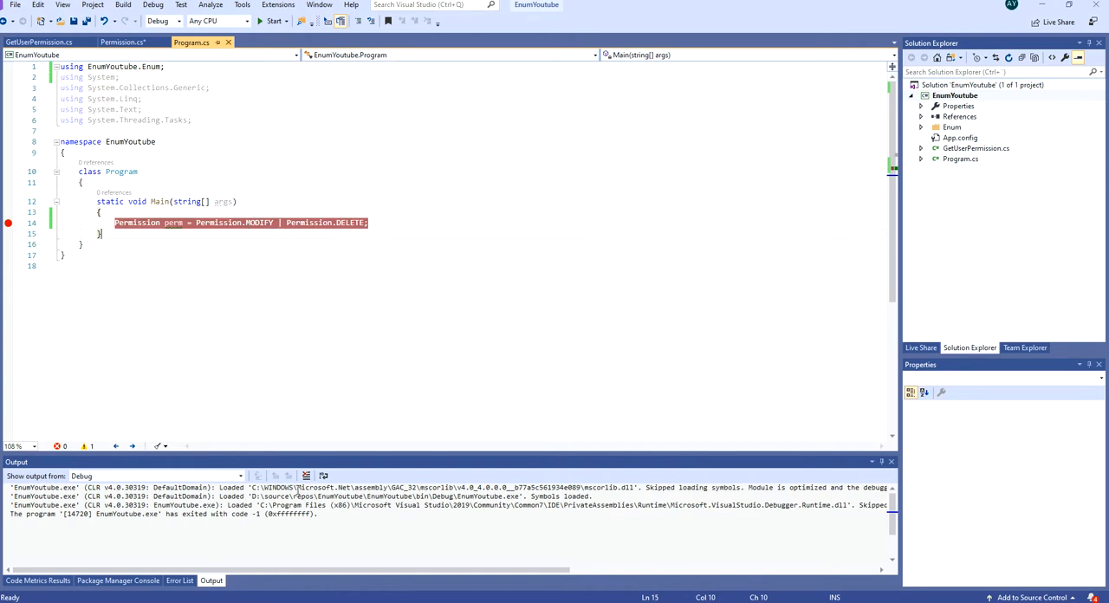
Extend the perm assignment with Permission.READ, debug it, then stop the session.
{"action": "double_click", "coordinate": [259, 222]}
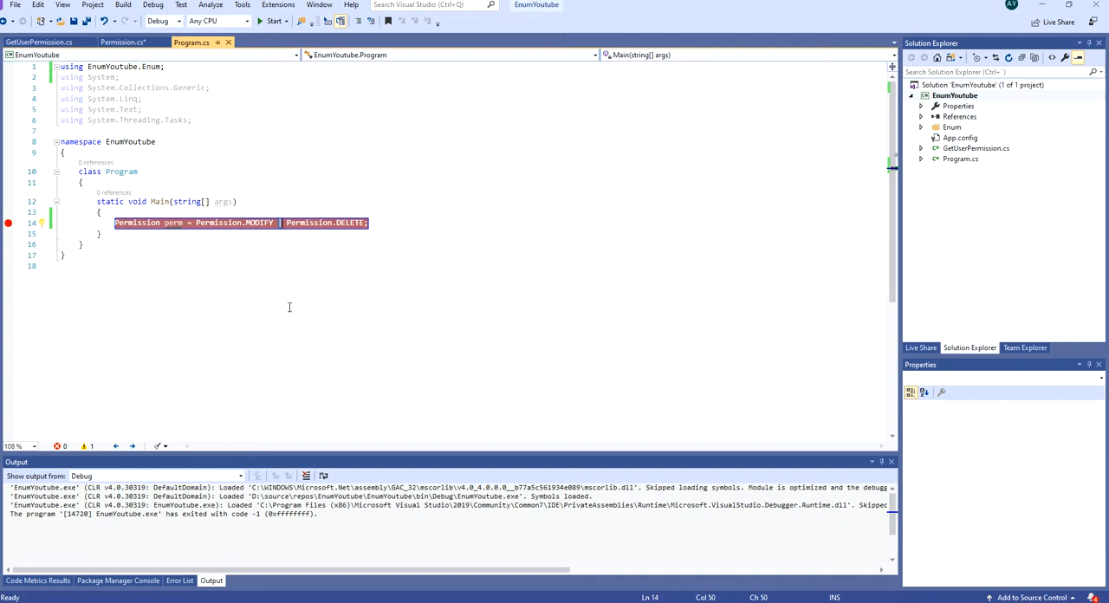
{"action": "mouse_move", "coordinate": [309, 222]}
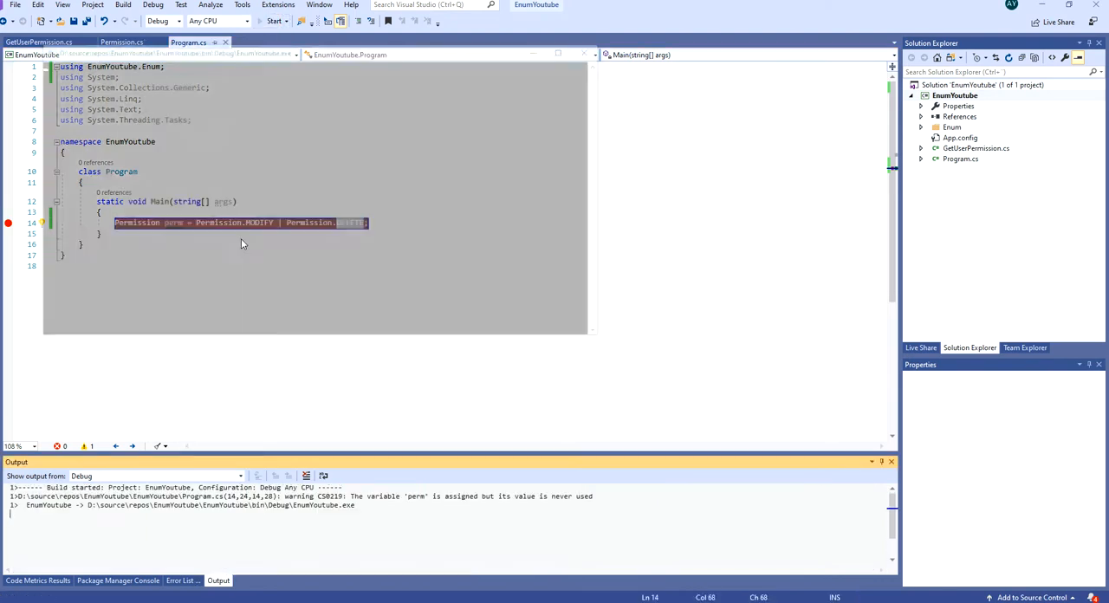
{"action": "left_click", "coordinate": [274, 20]}
{"action": "type", "text": " | Permission.READ"}
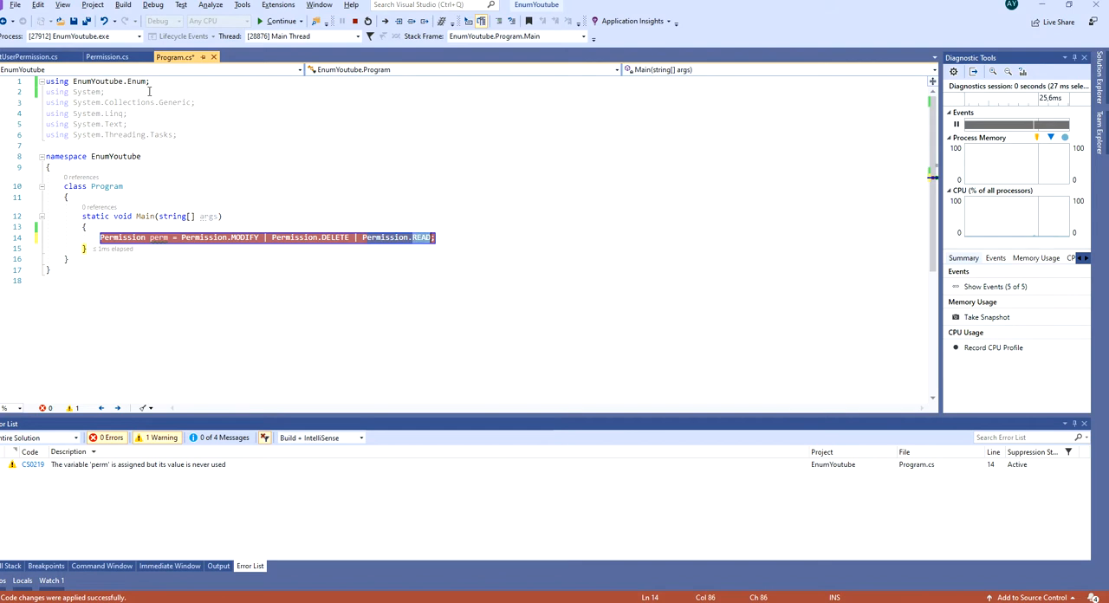
{"action": "left_click", "coordinate": [108, 56]}
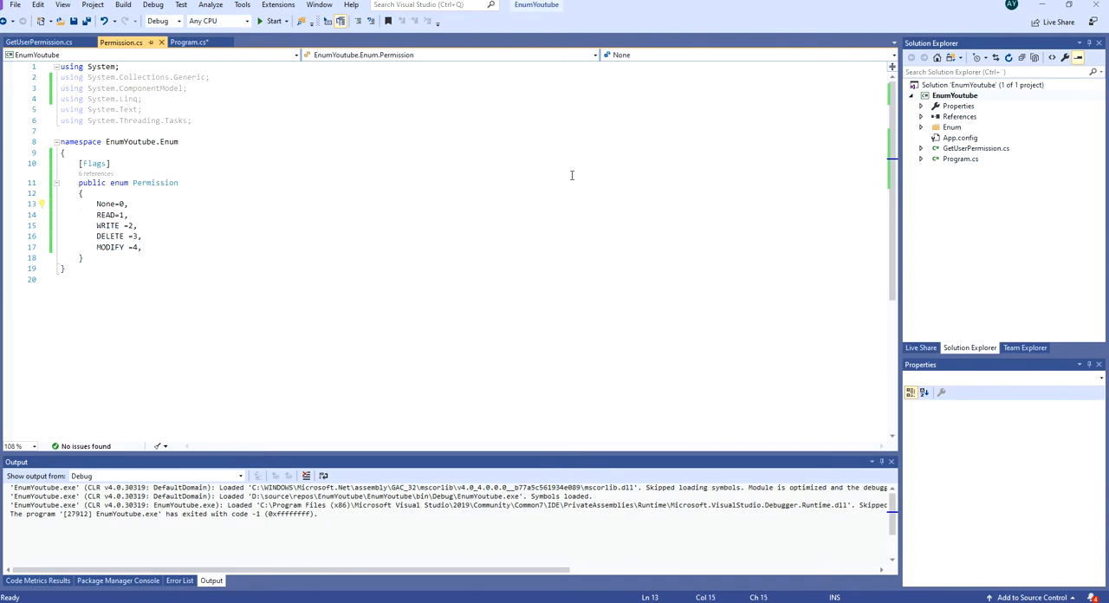
Make the enum values powers of two: DELETE = 4 and MODIFY = 8.
{"action": "left_click", "coordinate": [97, 204]}
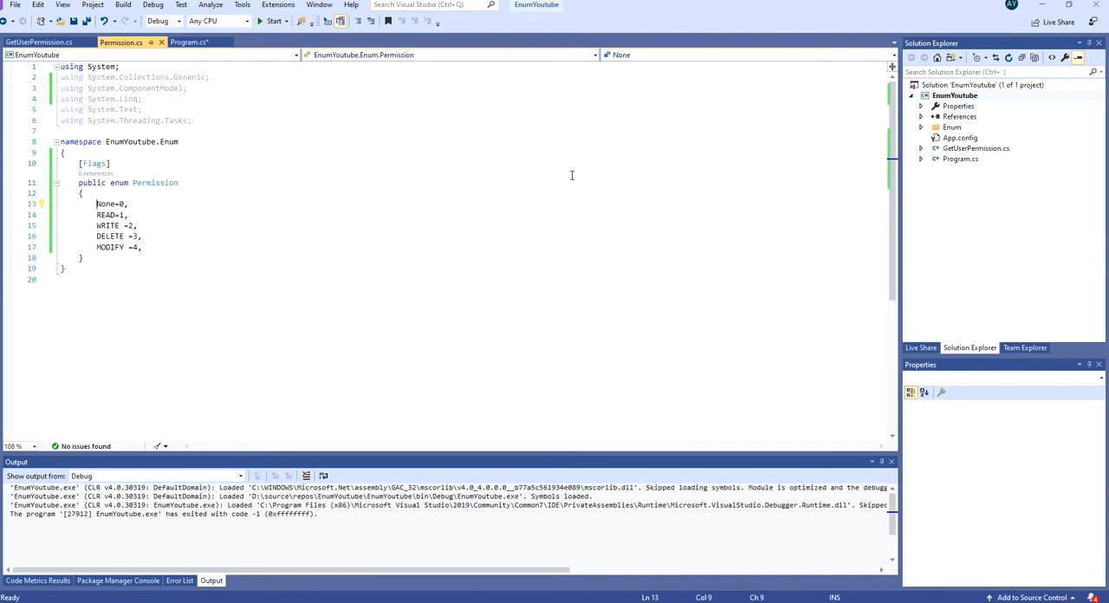
{"action": "double_click", "coordinate": [107, 205]}
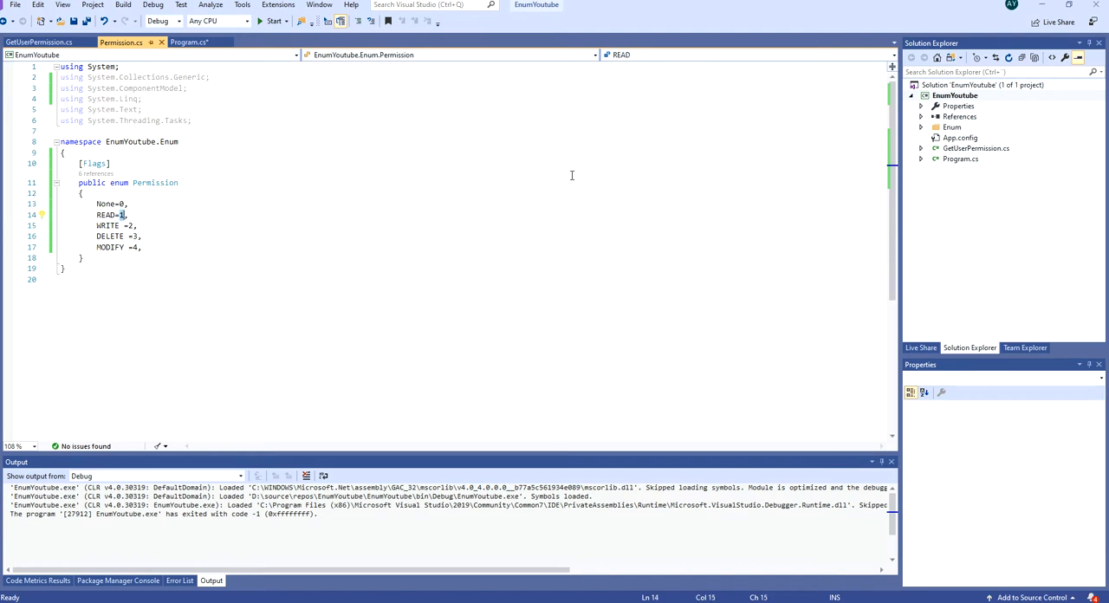
{"action": "left_click", "coordinate": [135, 225]}
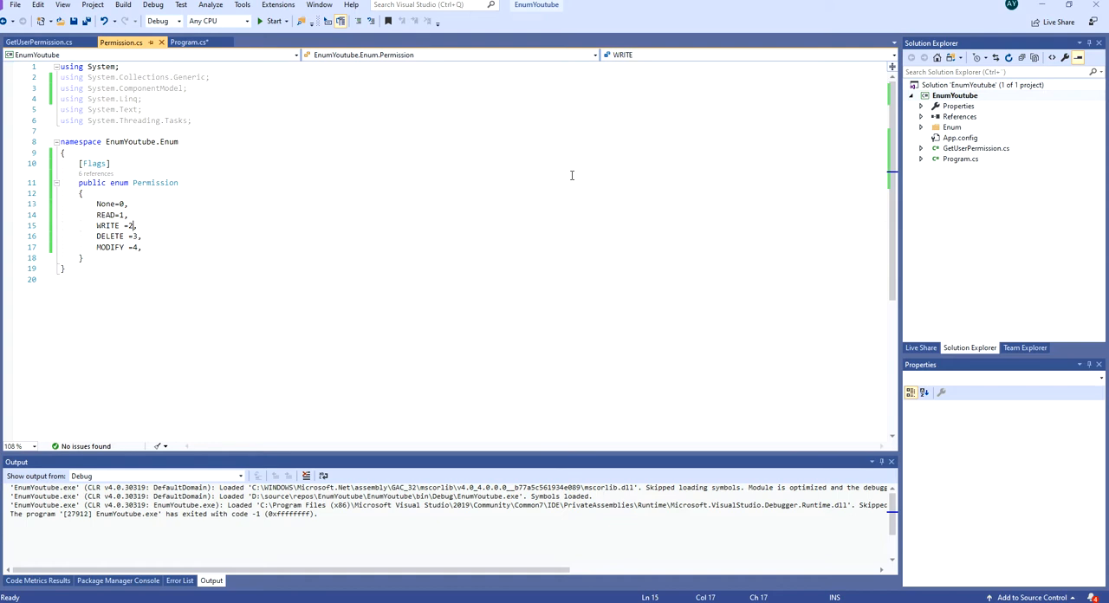
{"action": "left_click", "coordinate": [125, 236]}
{"action": "type", "text": "4"}
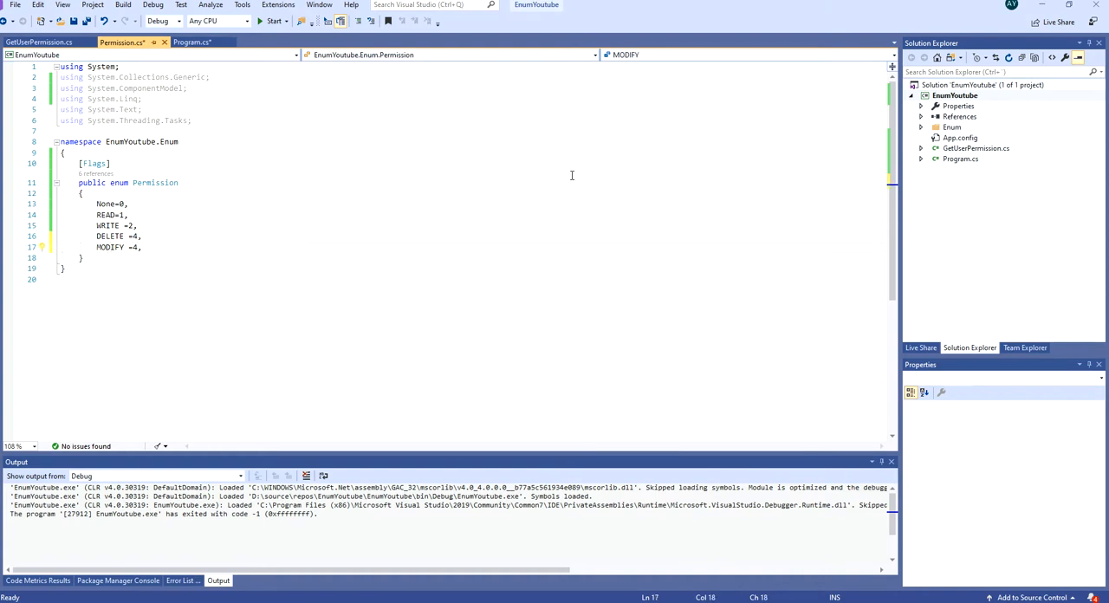
{"action": "type", "text": "8"}
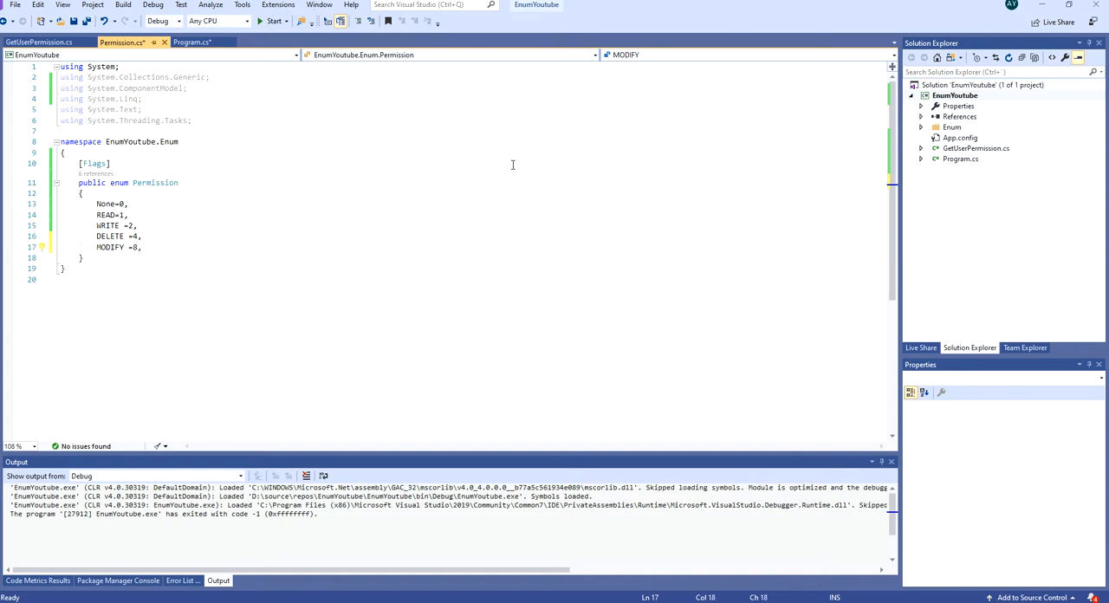
{"action": "mouse_move", "coordinate": [156, 217]}
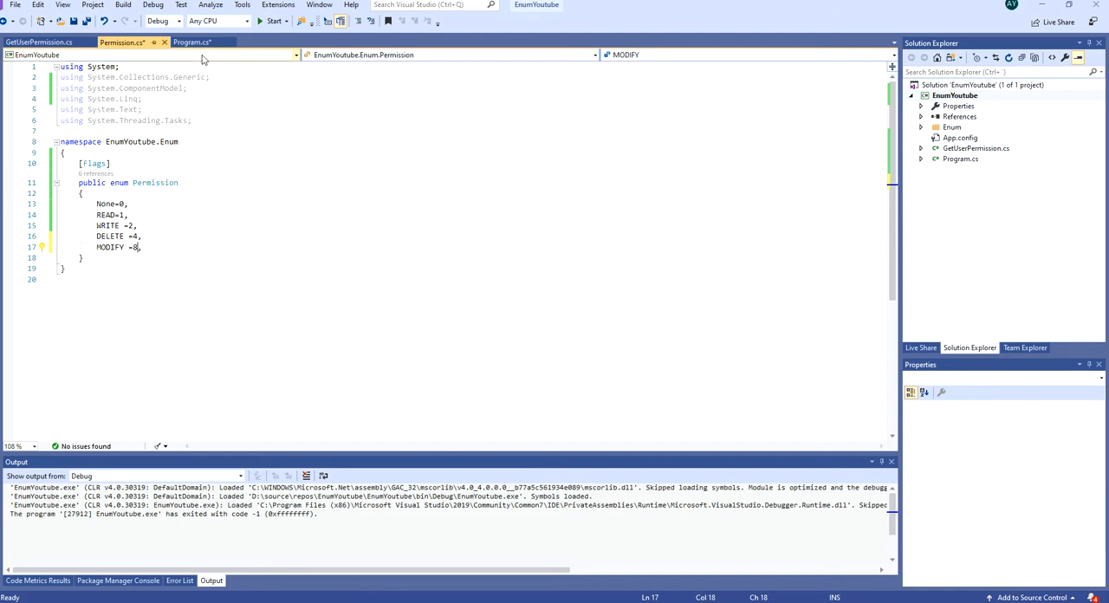
{"action": "mouse_move", "coordinate": [121, 215]}
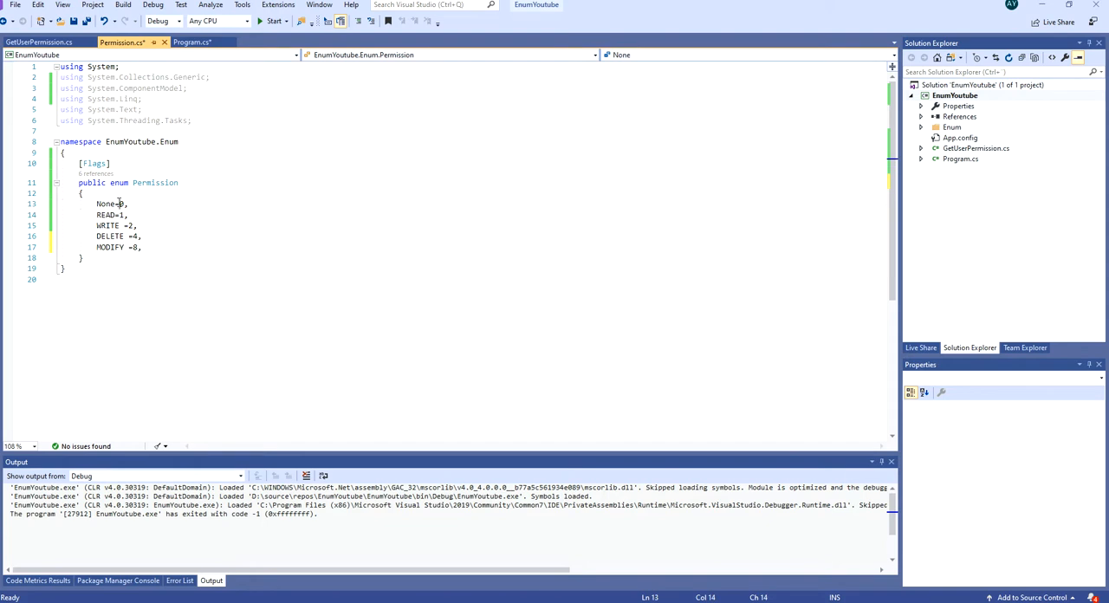
{"action": "left_click", "coordinate": [122, 215]}
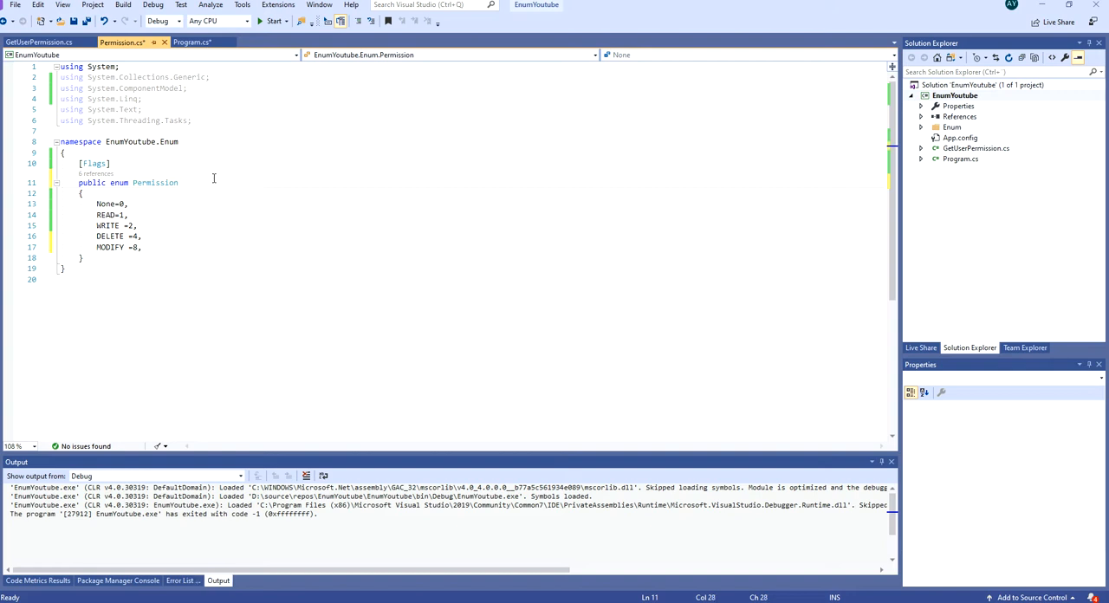
Try ': int32' and 'ulong' base types on the enum, remove the base type and save.
{"action": "type", "text": ": int32"}
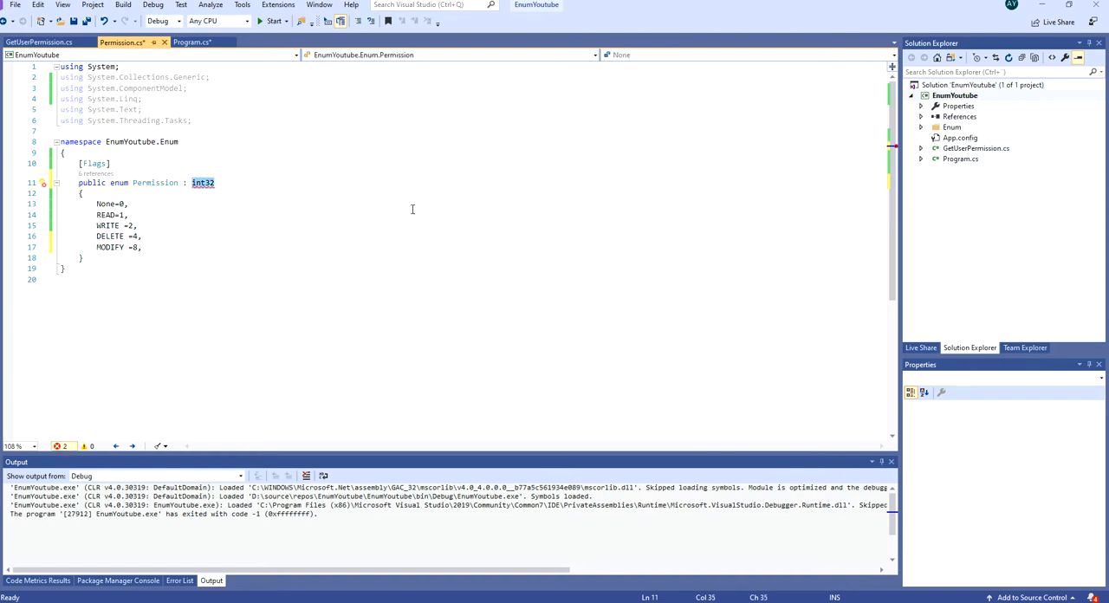
{"action": "type", "text": "ulong"}
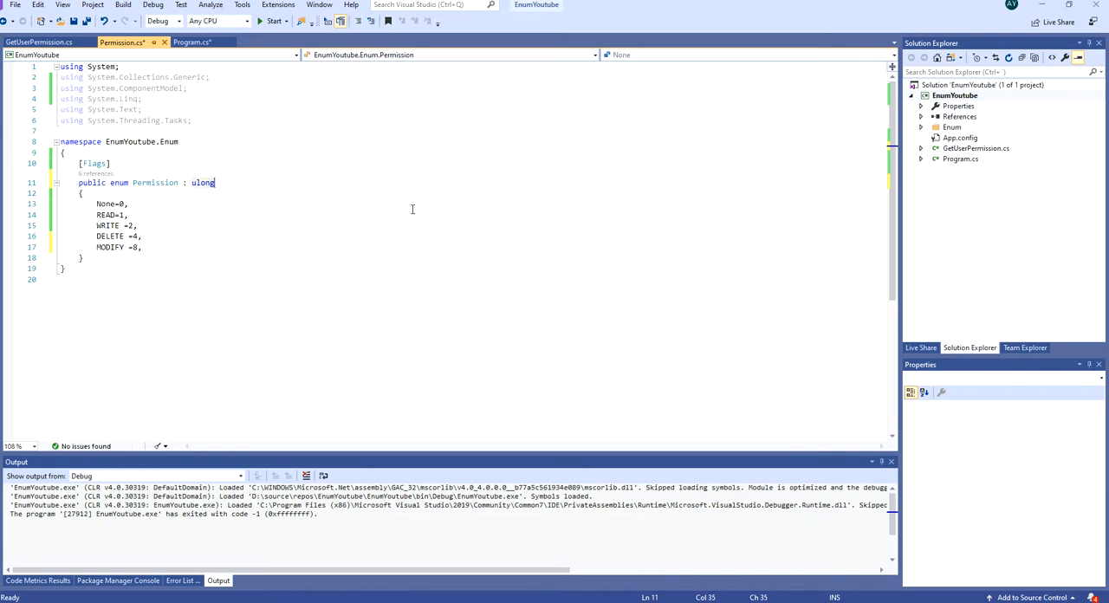
{"action": "mouse_move", "coordinate": [303, 253]}
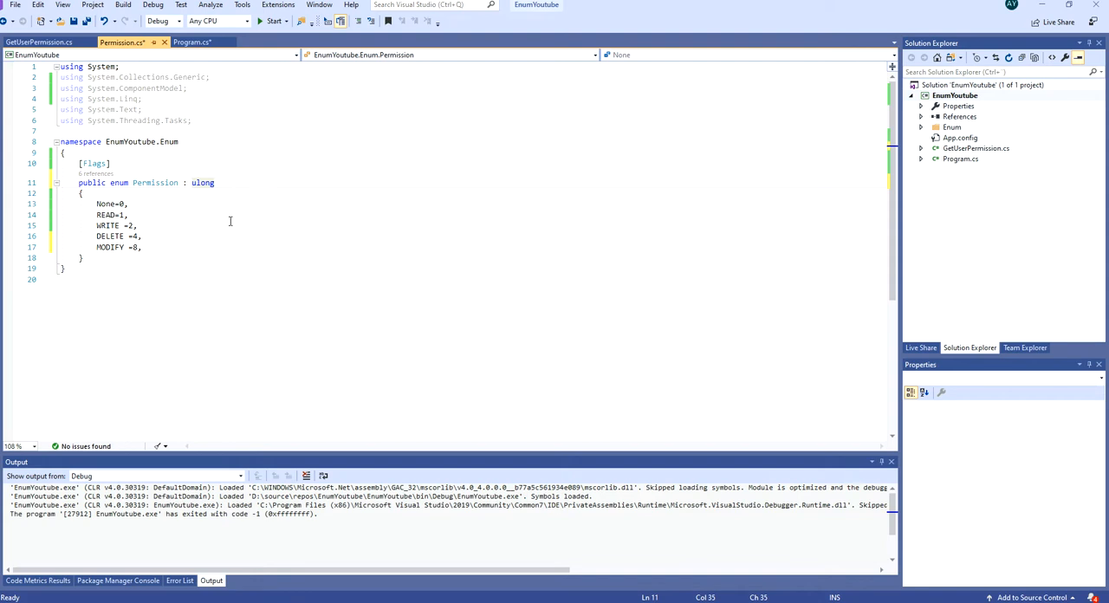
{"action": "double_click", "coordinate": [203, 183]}
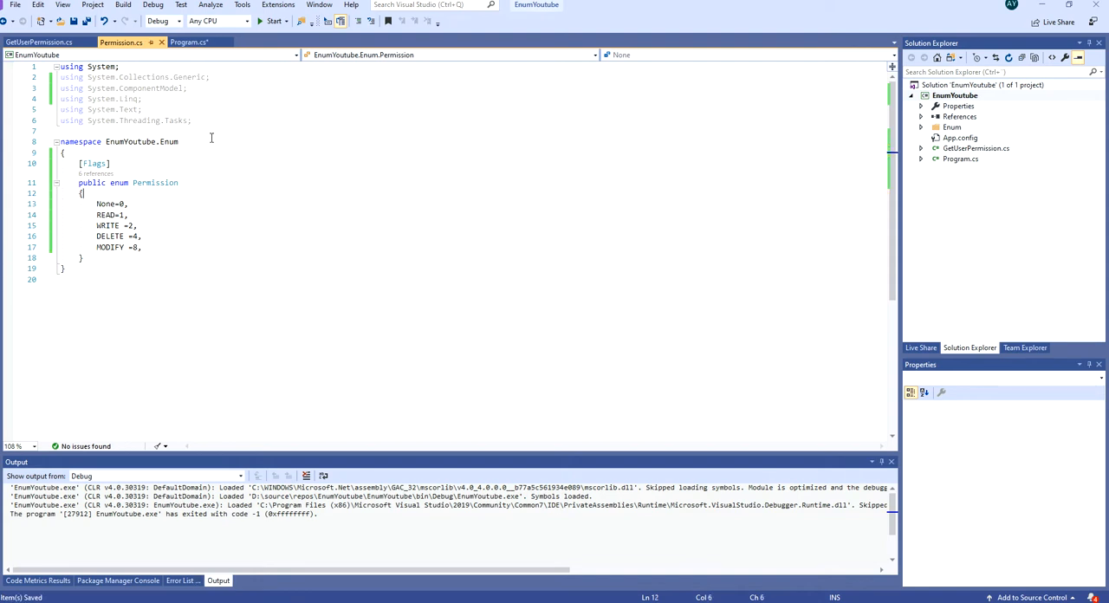
{"action": "left_click", "coordinate": [188, 42]}
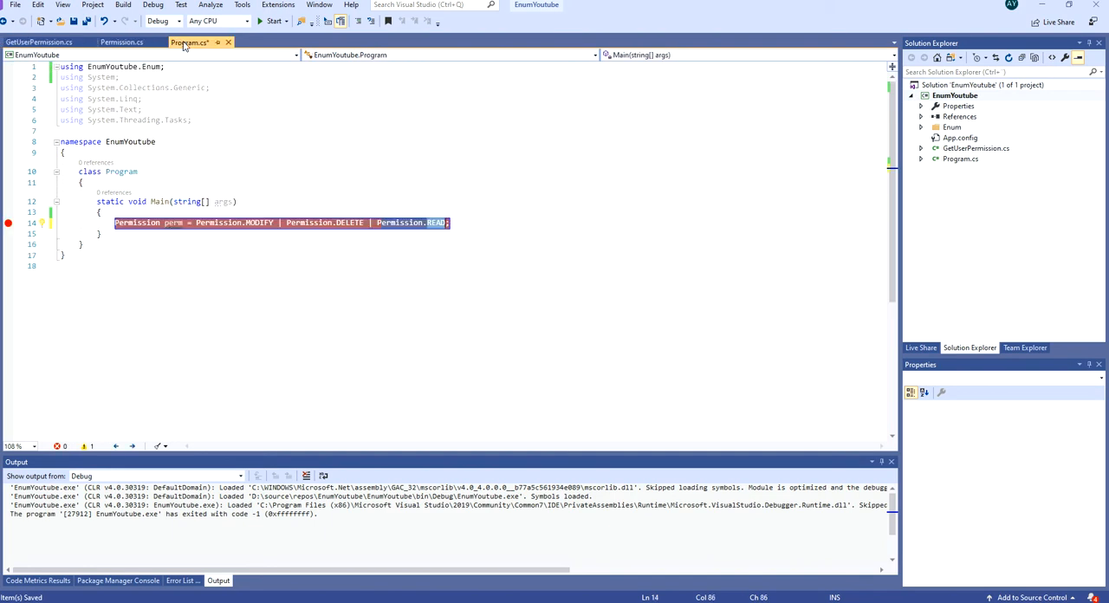
Debug the program so perm evaluates to READ | DELETE | MODIFY, then view Permission.cs.
{"action": "left_click", "coordinate": [274, 20]}
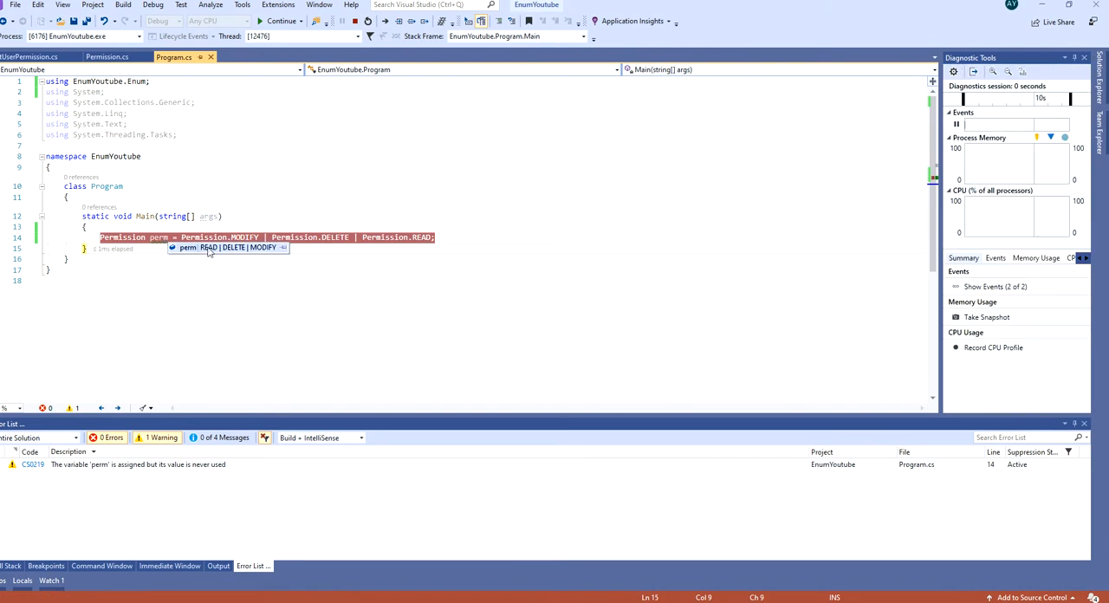
{"action": "mouse_move", "coordinate": [269, 250]}
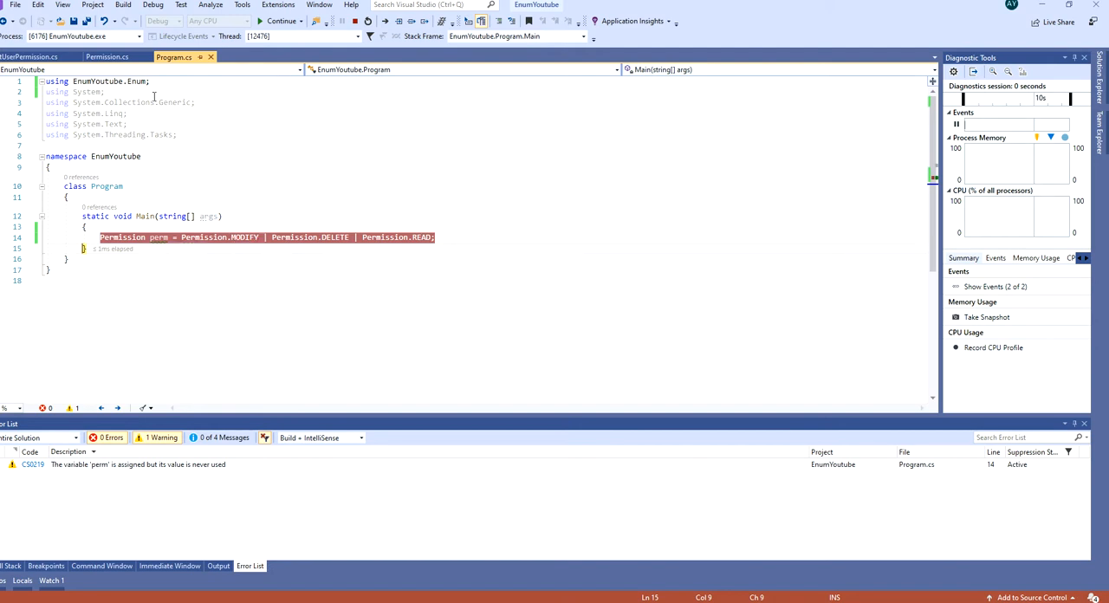
{"action": "left_click", "coordinate": [108, 55]}
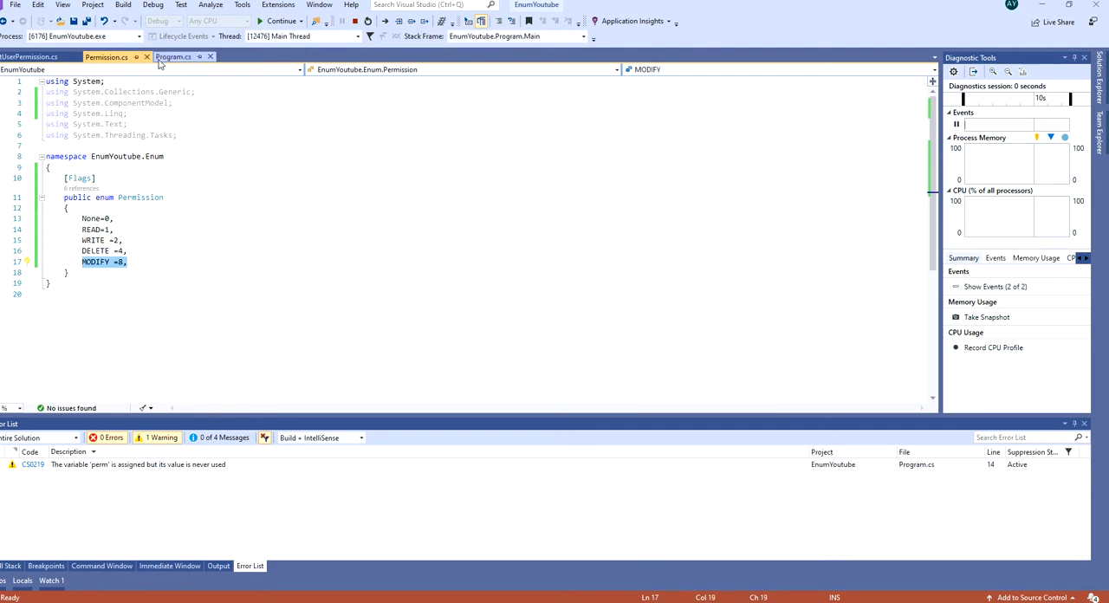
{"action": "left_click", "coordinate": [174, 56]}
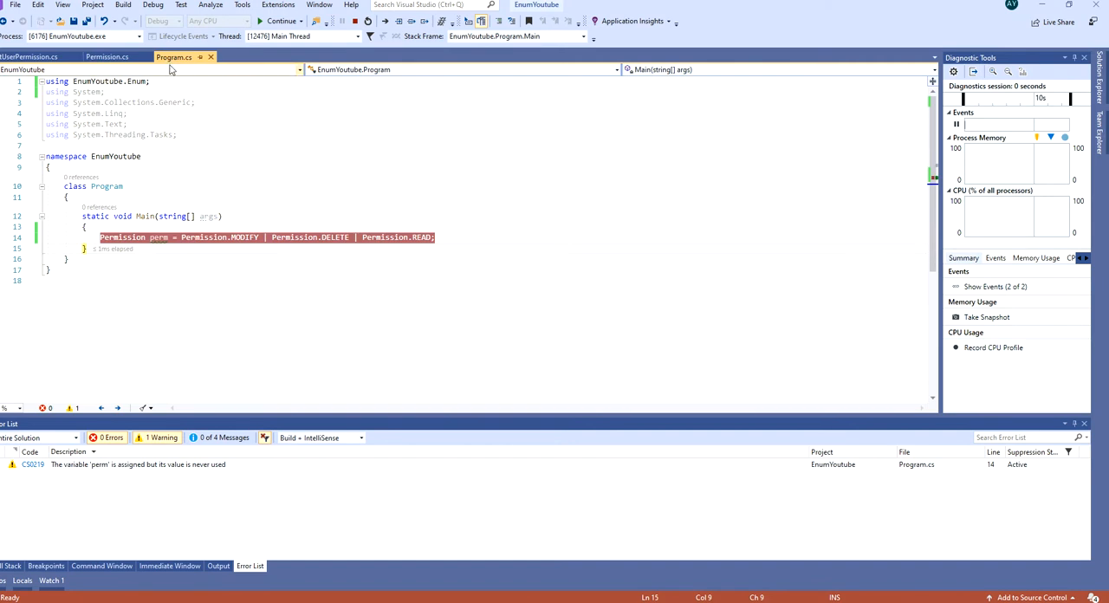
{"action": "left_click", "coordinate": [436, 236]}
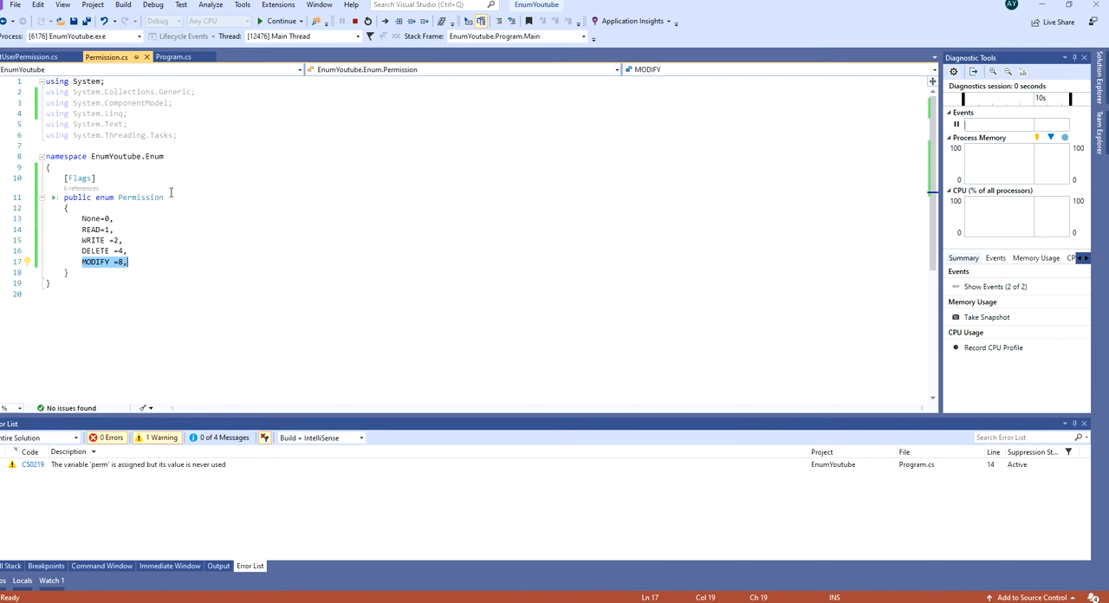
{"action": "mouse_move", "coordinate": [118, 262]}
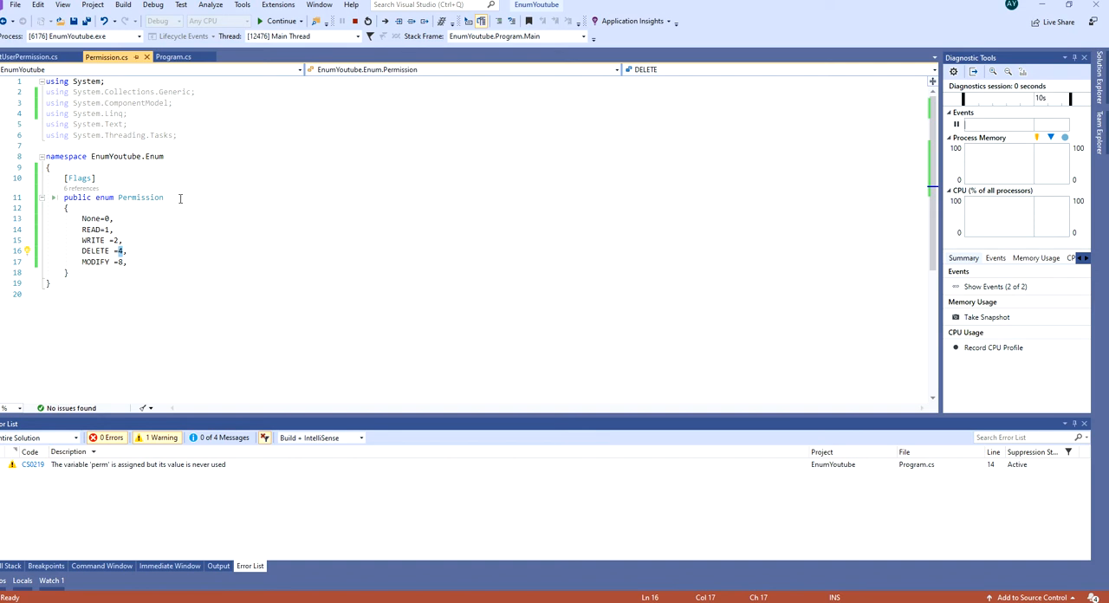
{"action": "mouse_move", "coordinate": [177, 197]}
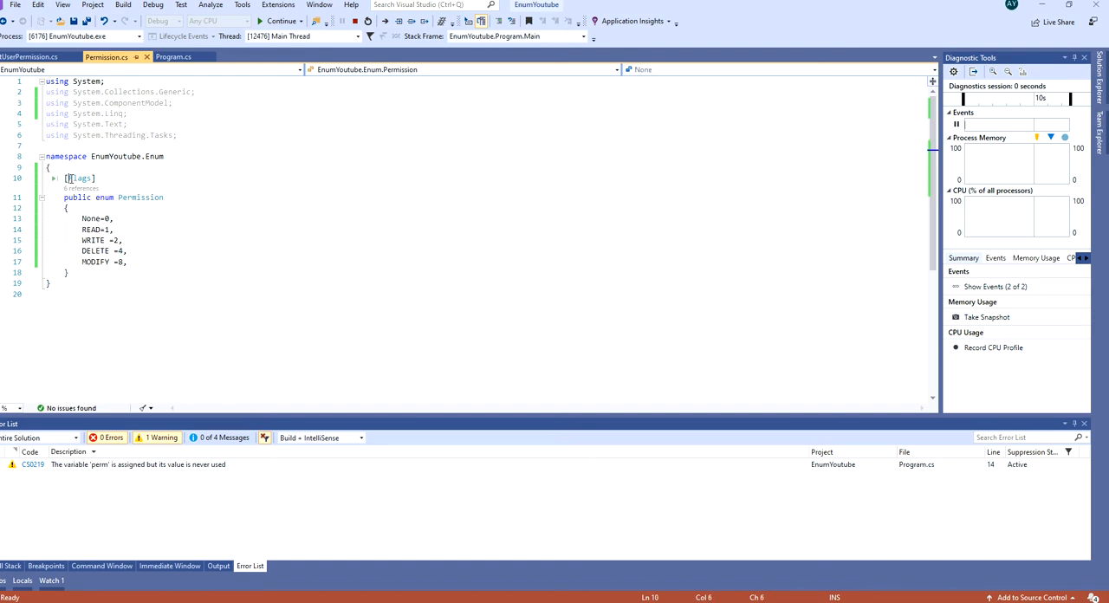
{"action": "double_click", "coordinate": [79, 179]}
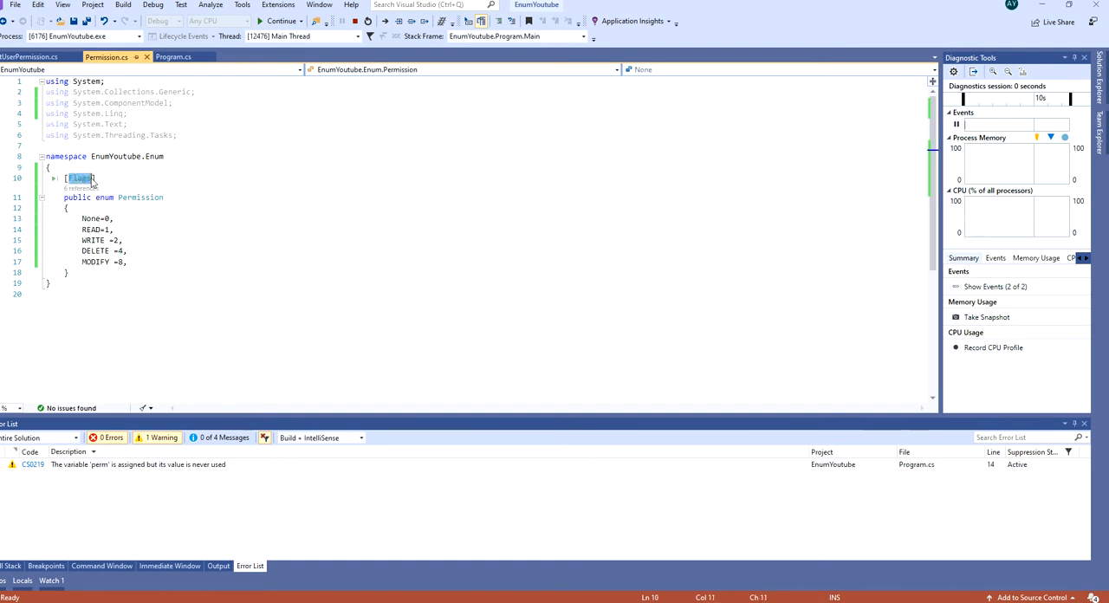